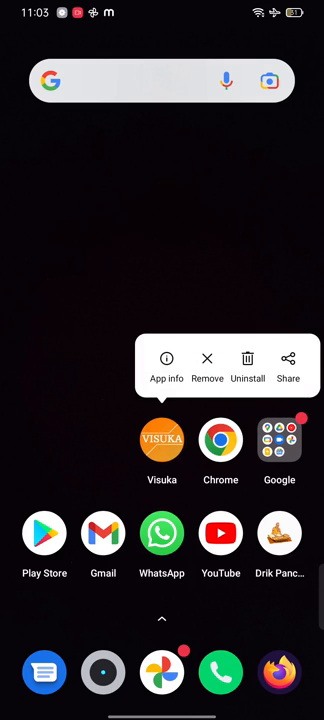
Uninstall the Visuka app and confirm deleting its data
left_click(248, 364)
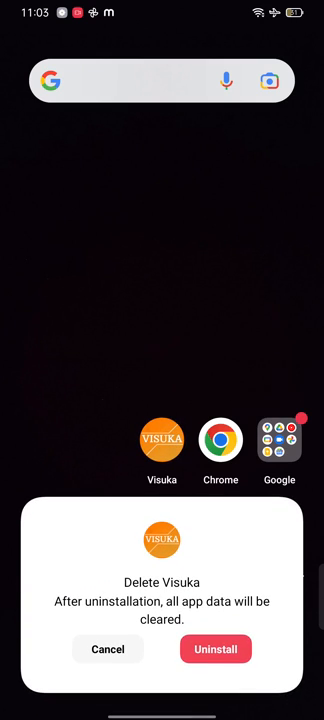
left_click(214, 648)
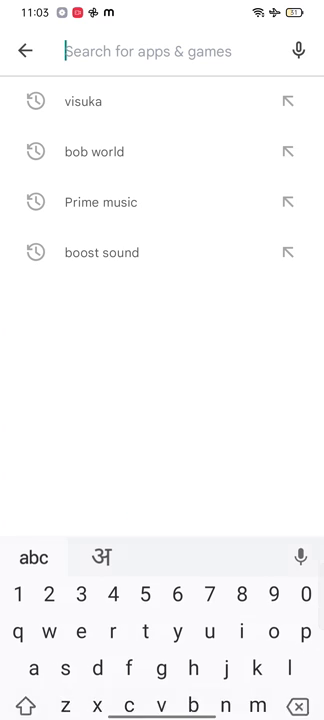
Search 'visuka' in Play Store, install the app and launch it
left_click(84, 100)
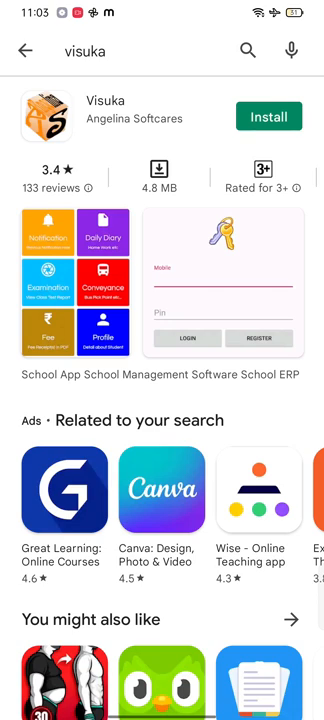
left_click(268, 116)
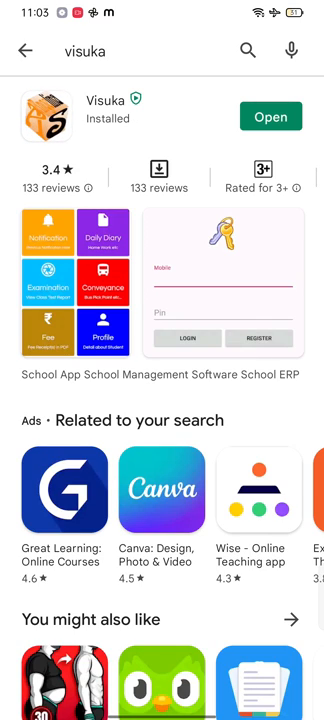
left_click(270, 116)
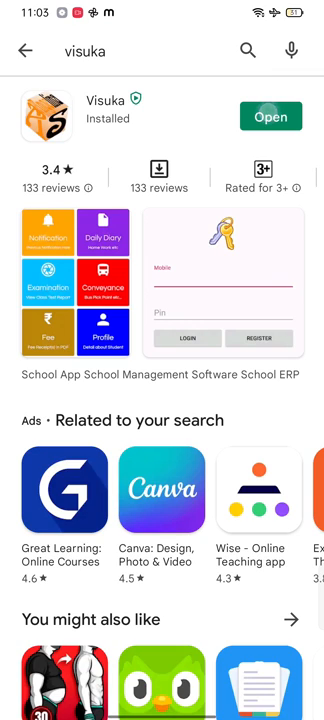
left_click(270, 116)
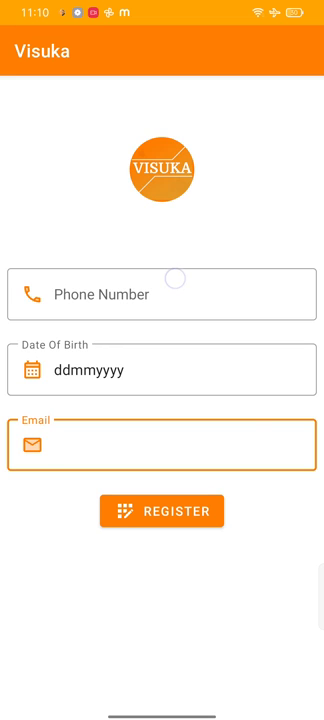
left_click(164, 294)
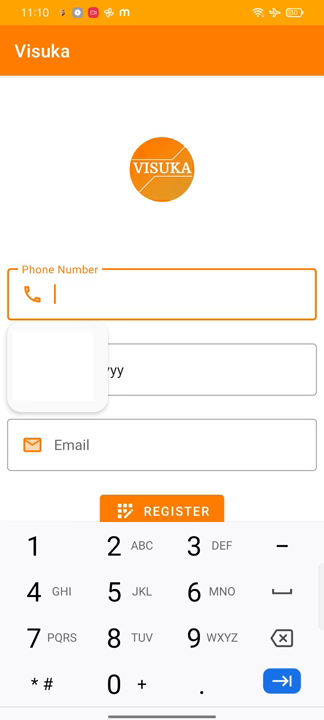
type("0")
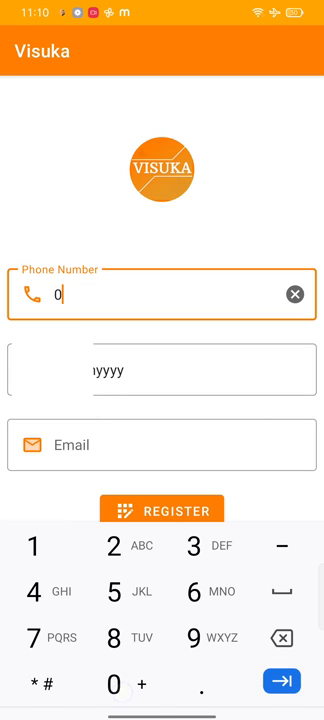
type("00000")
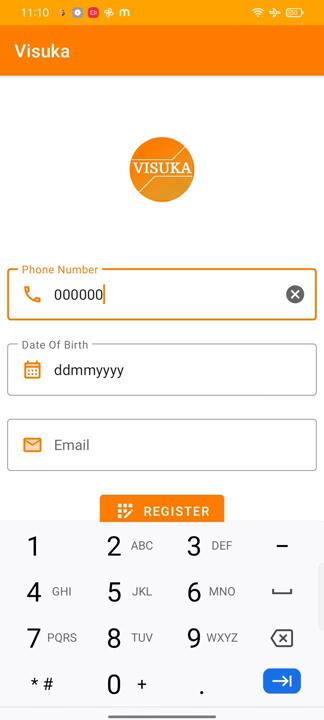
type("0000")
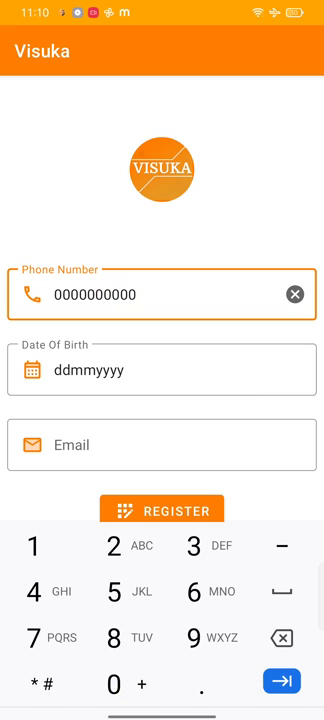
type("1/01/200")
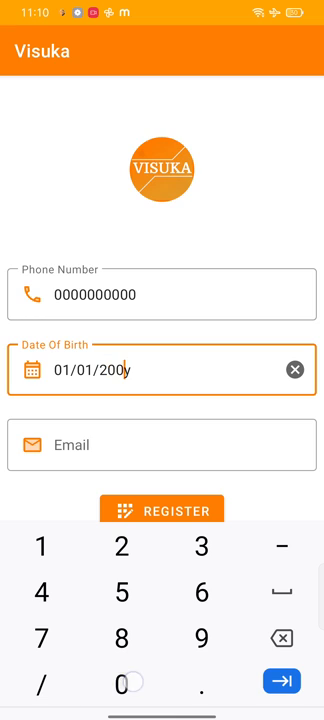
left_click(162, 444)
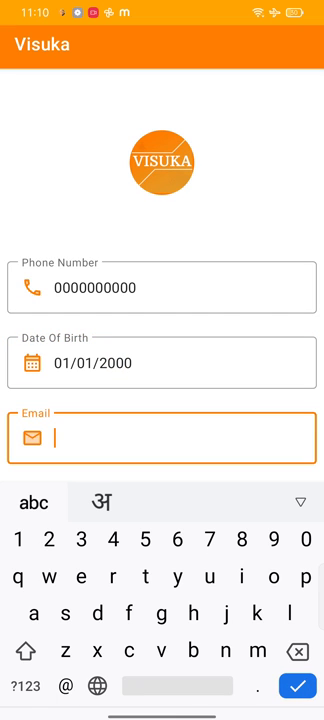
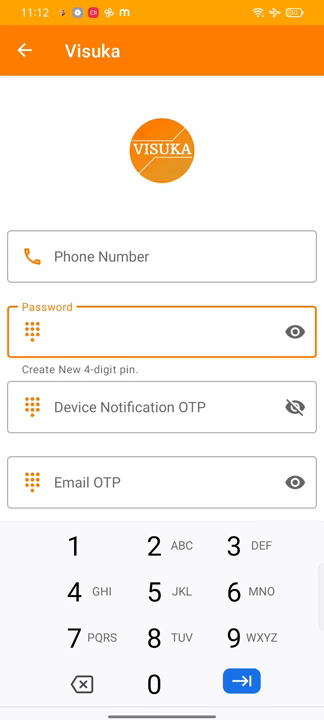
Begin entering a new 4-digit PIN starting with 00 on the login form
type("00")
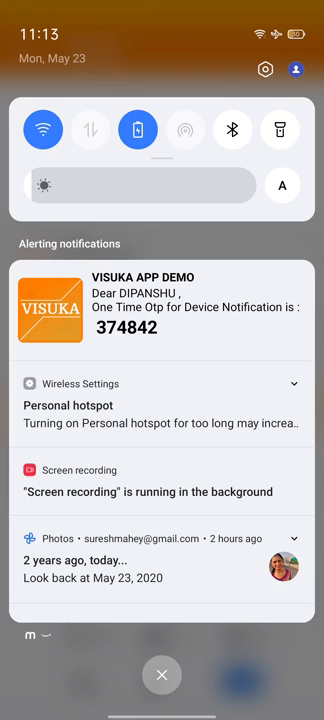
left_click(162, 316)
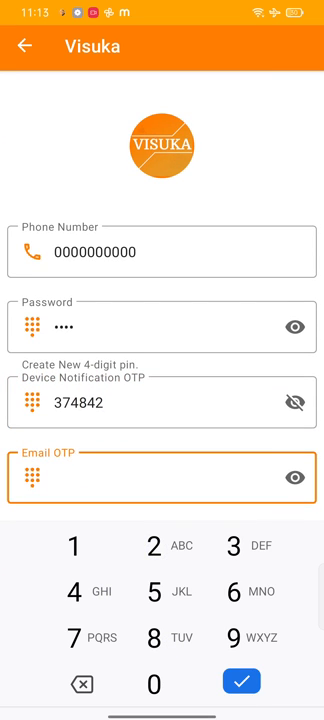
Enter the email OTP and submit the login form
left_click(160, 480)
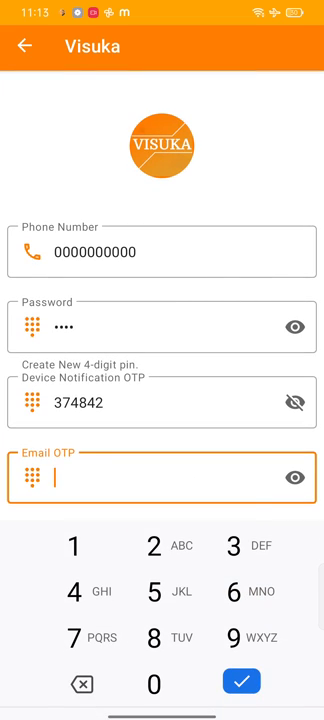
left_click(78, 544)
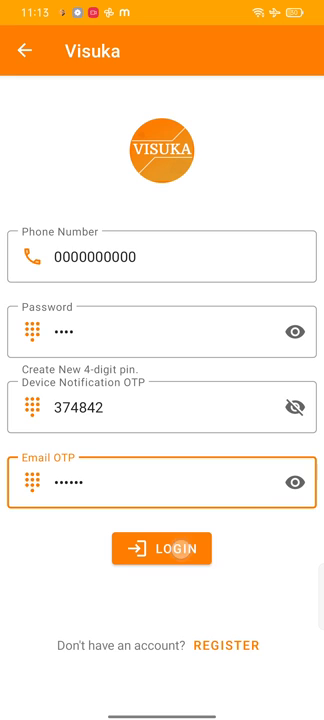
left_click(162, 548)
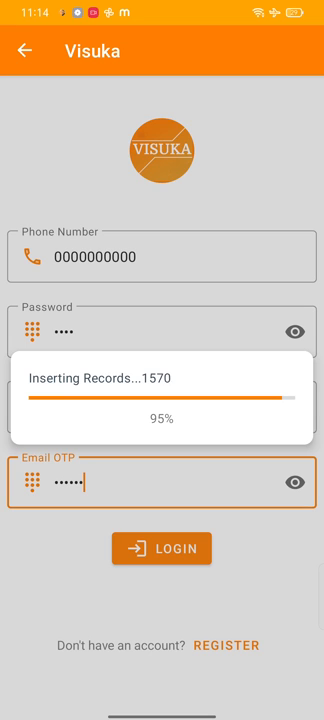
Decline Google's save-password prompt so the VISUKA APP DEMO school entry shows
left_click(162, 548)
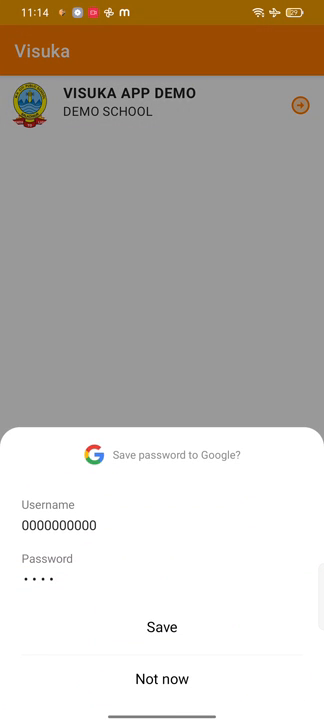
left_click(162, 678)
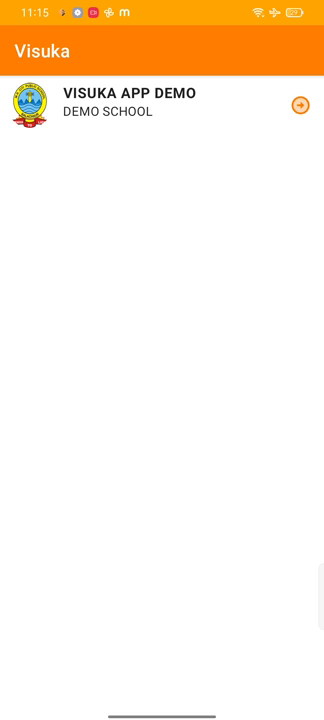